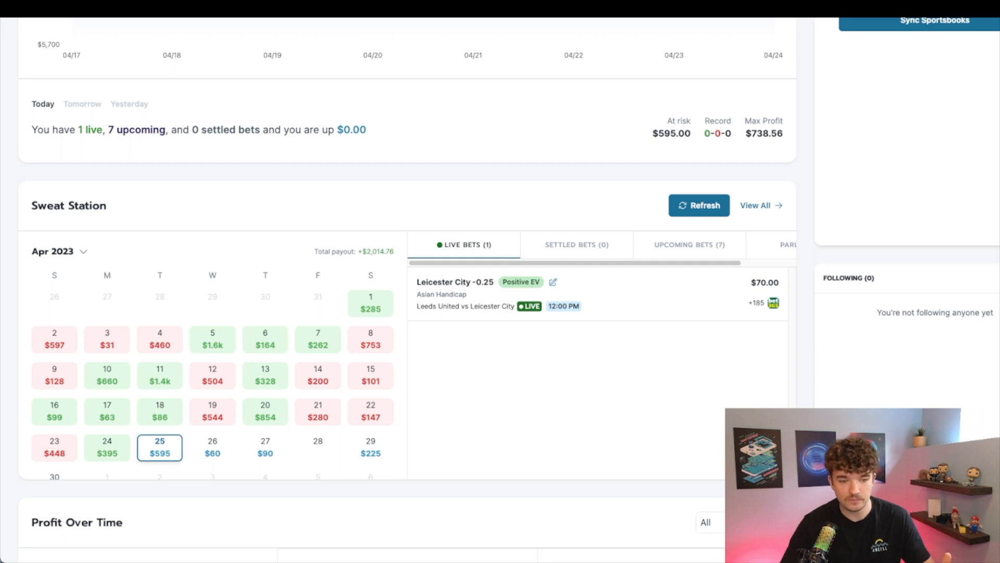
mouse_move(340, 210)
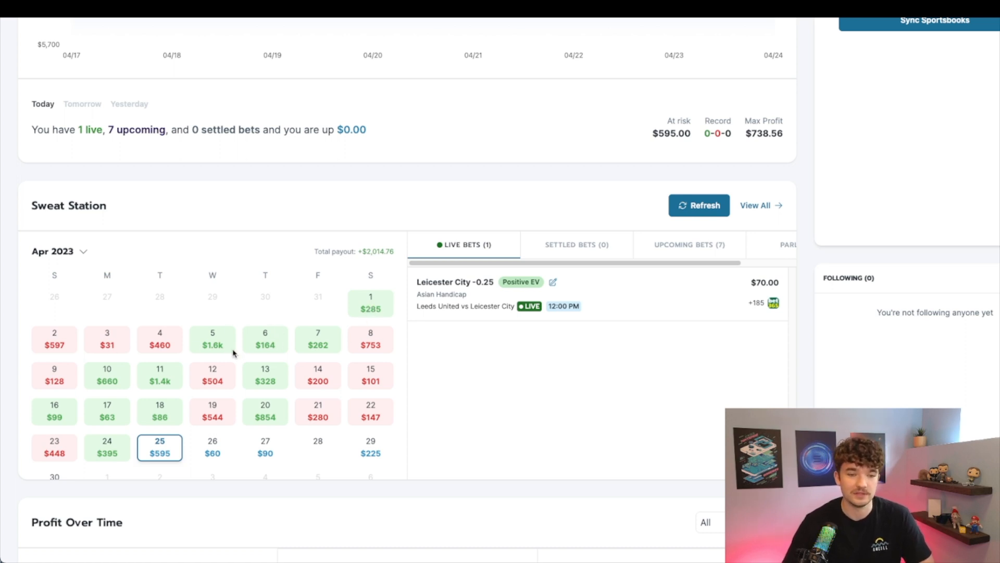
mouse_move(205, 335)
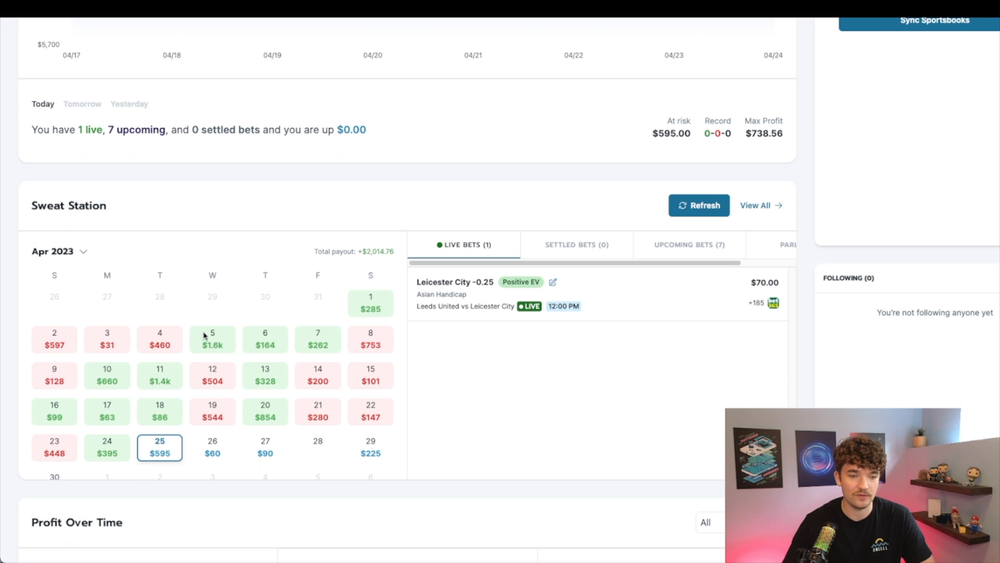
mouse_move(204, 453)
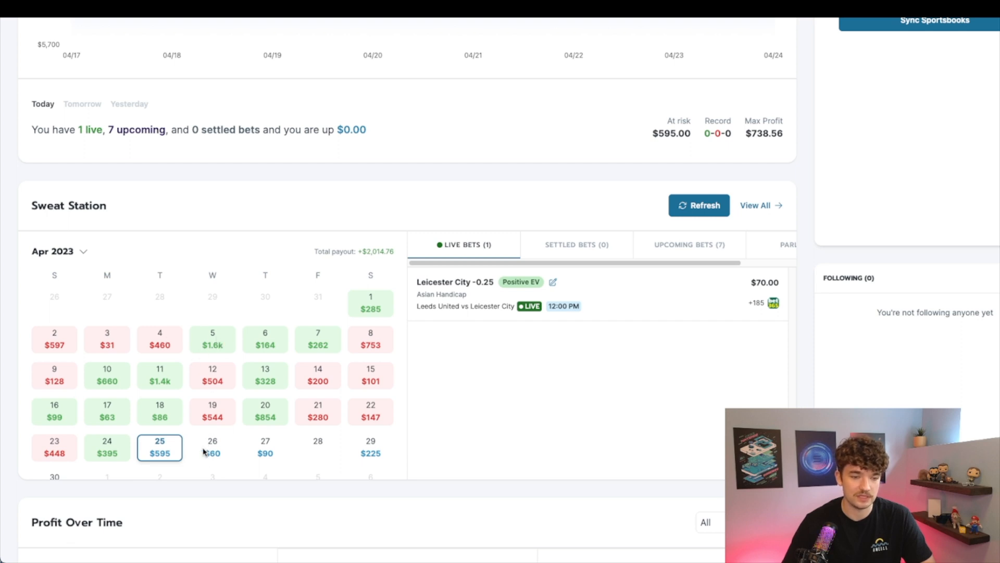
mouse_move(203, 378)
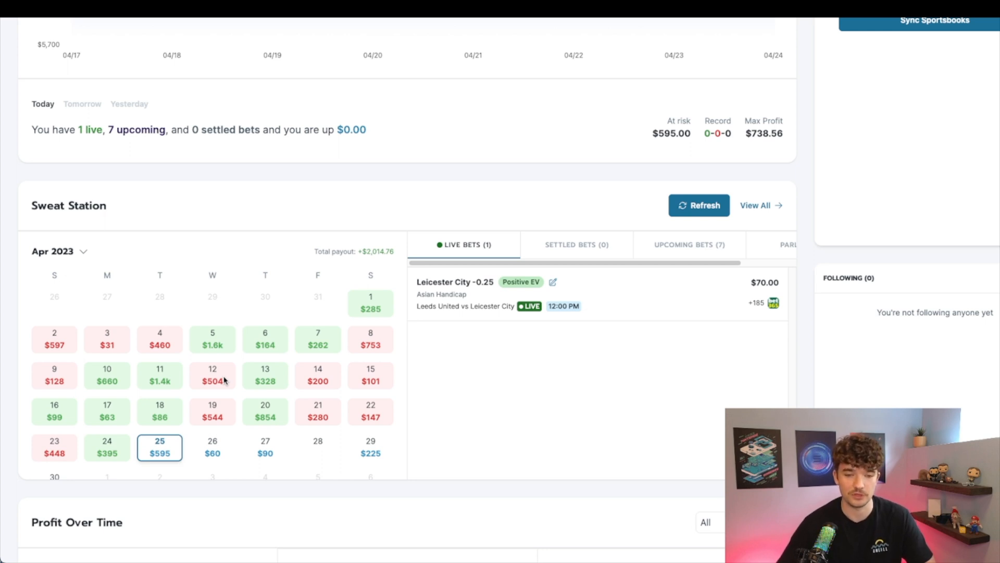
mouse_move(494, 383)
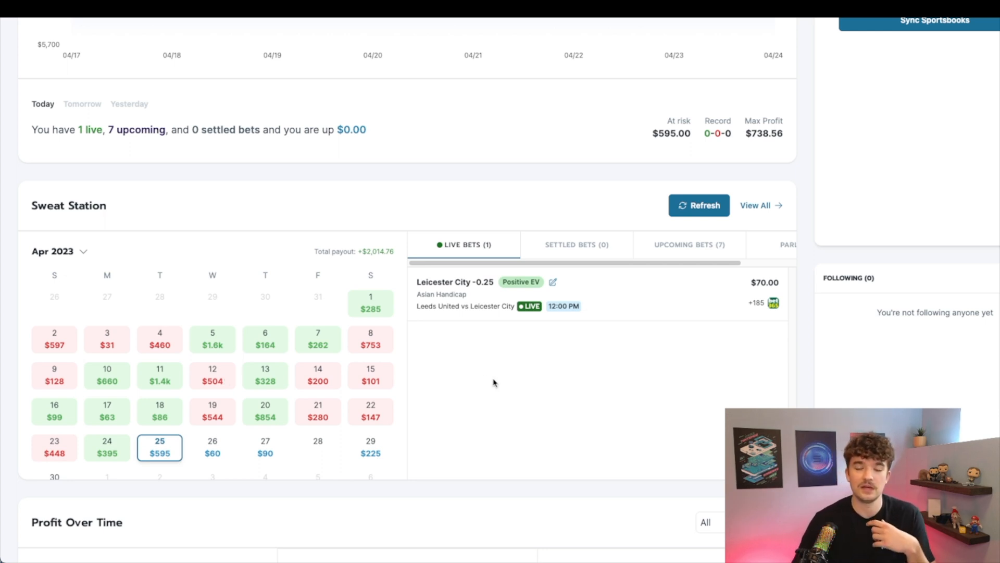
scroll(down, 3)
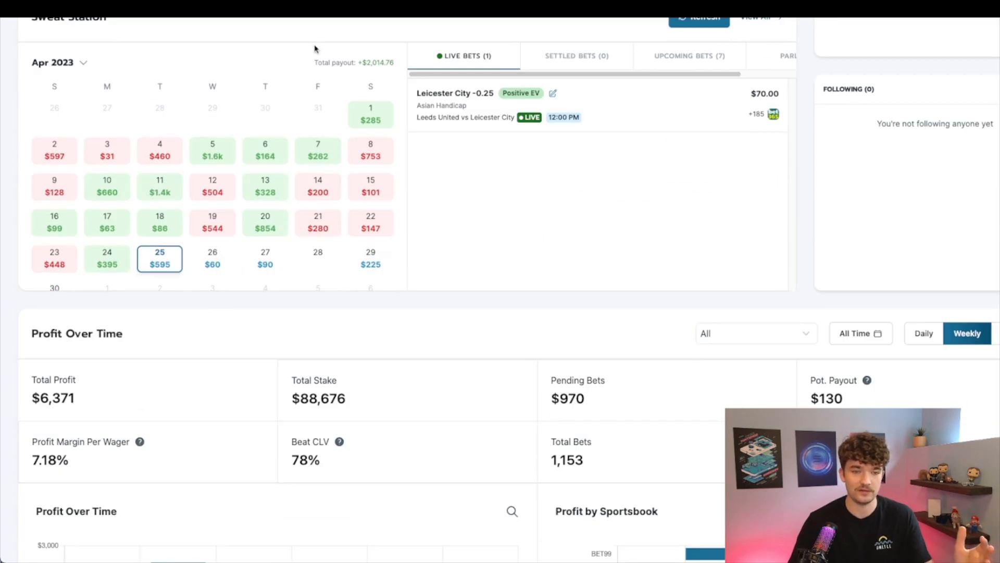
scroll(down, 3)
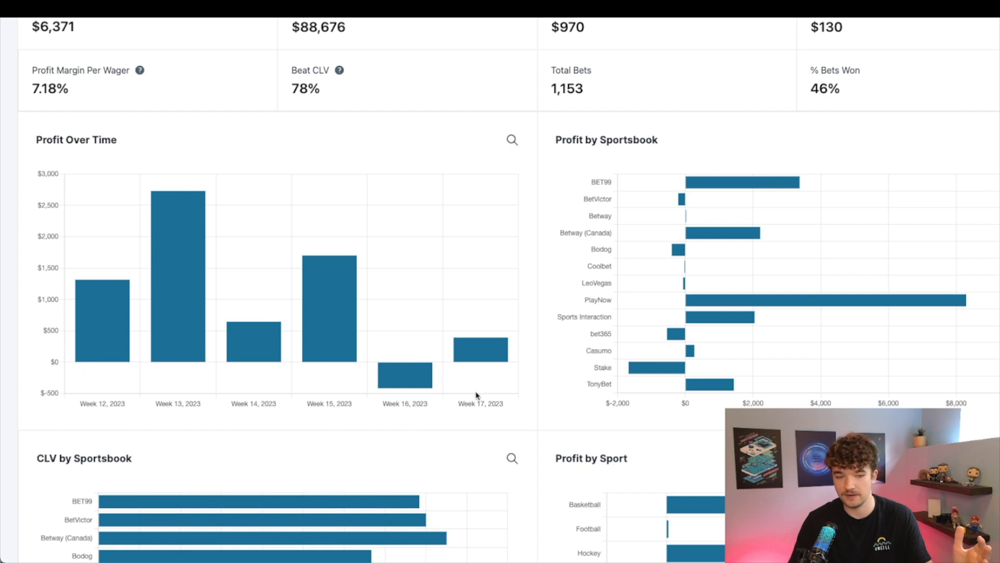
mouse_move(212, 147)
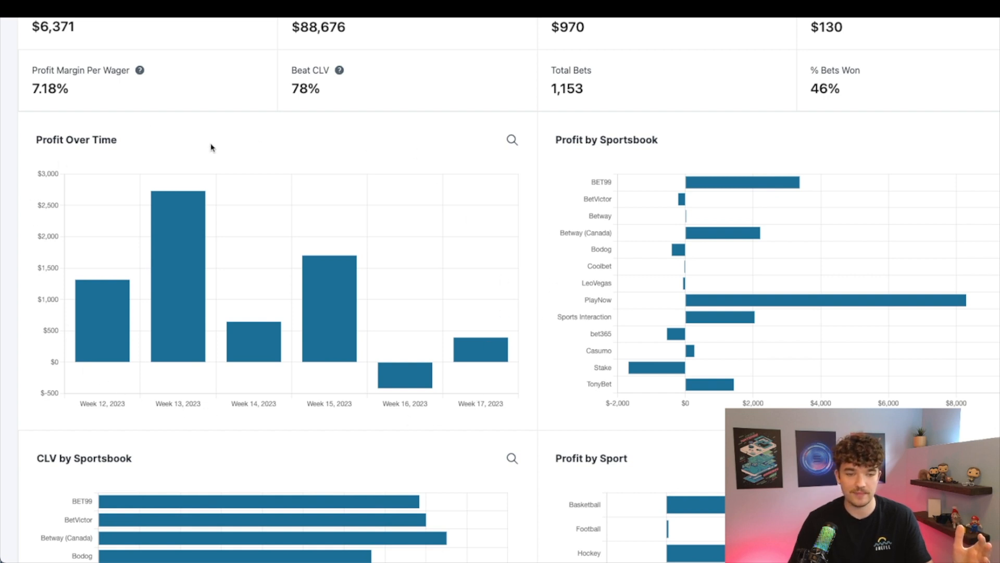
mouse_move(361, 251)
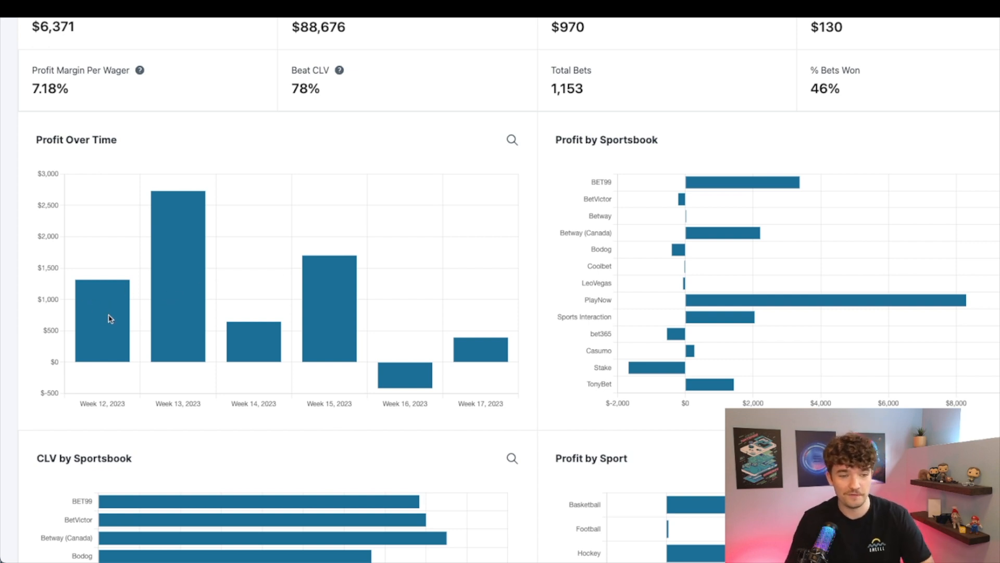
mouse_move(415, 389)
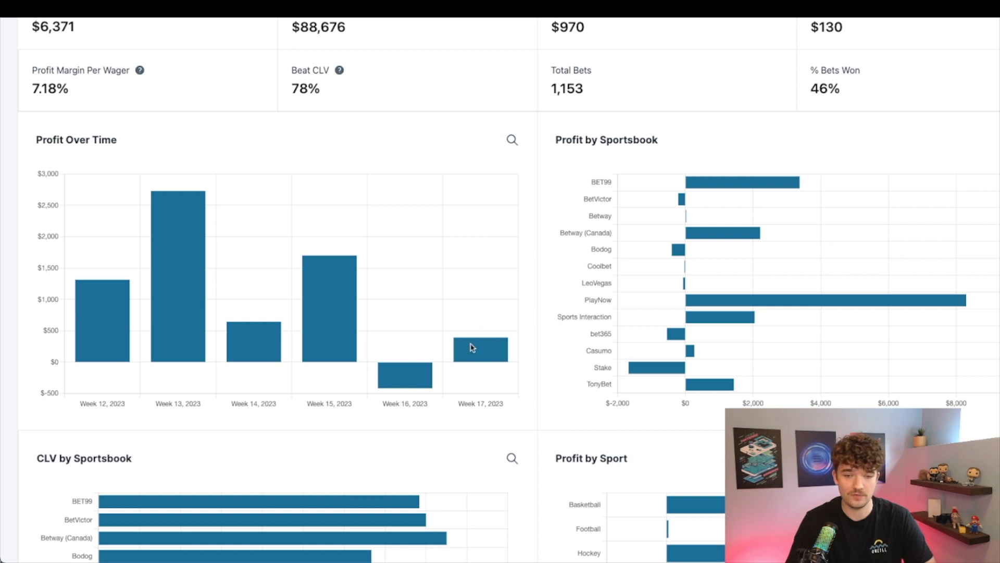
mouse_move(466, 366)
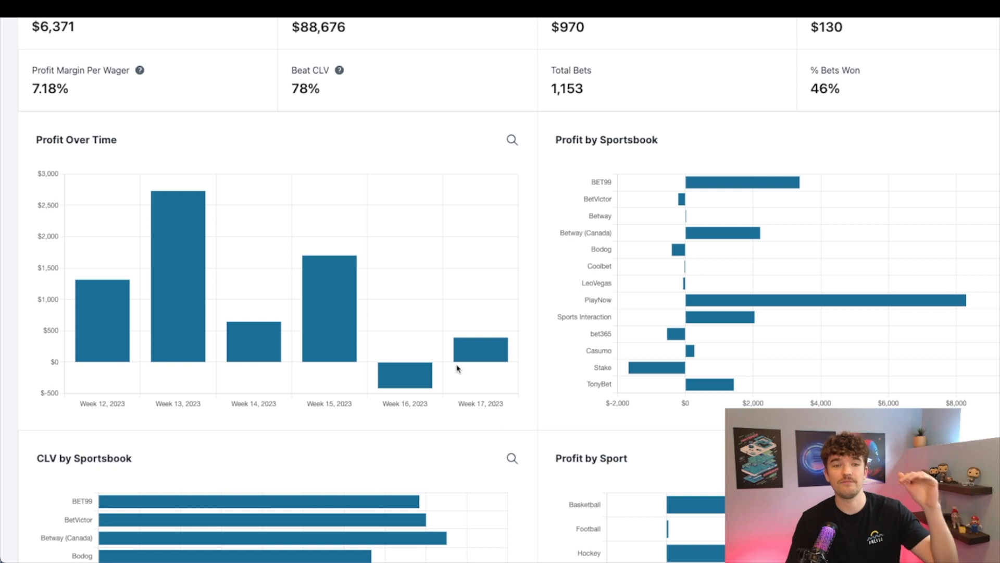
mouse_move(424, 340)
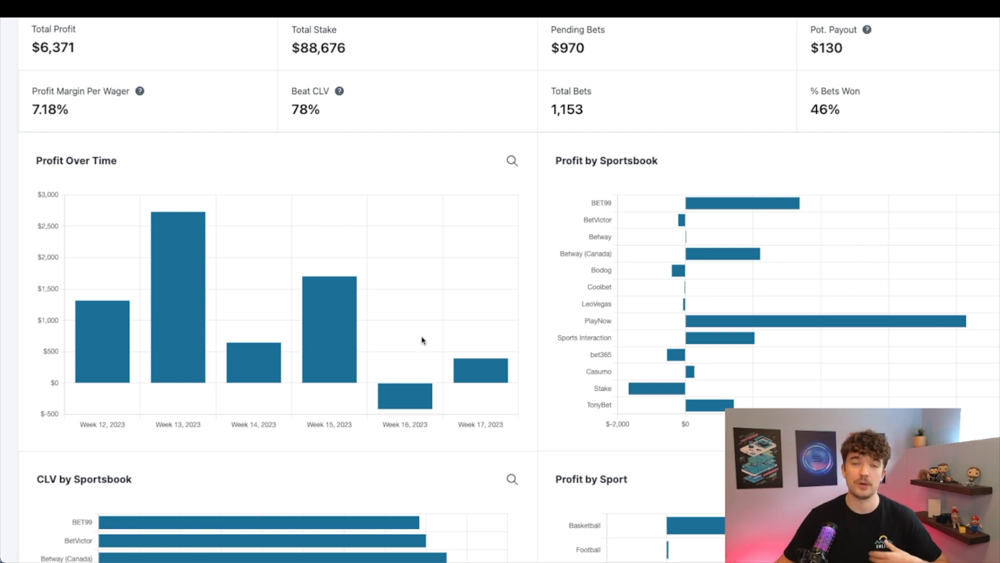
mouse_move(432, 350)
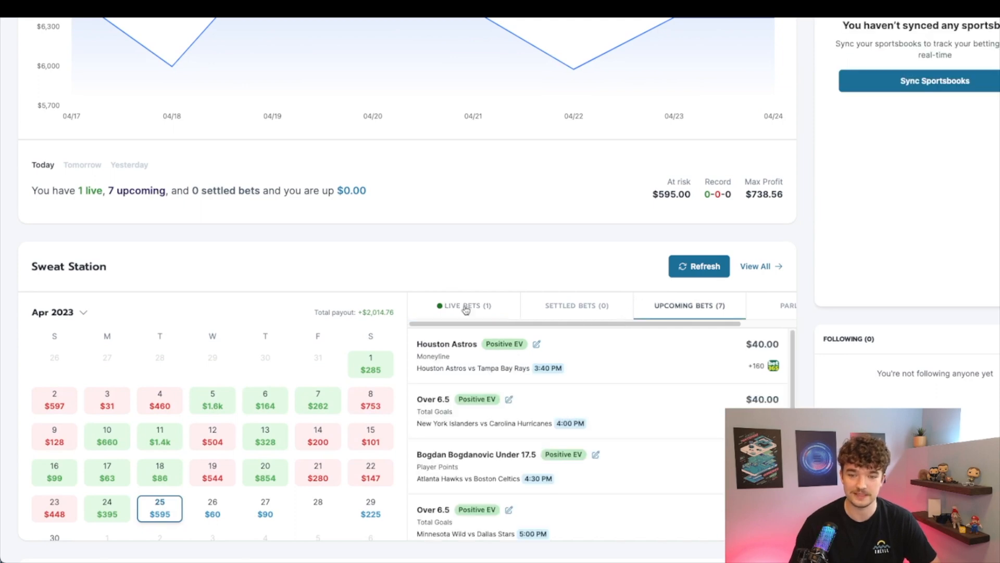
scroll(down, 3)
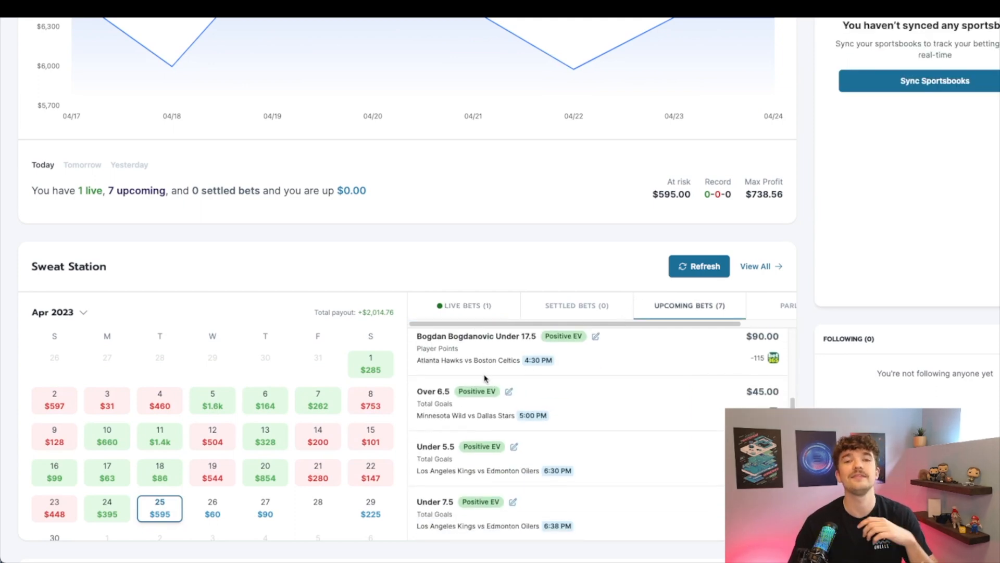